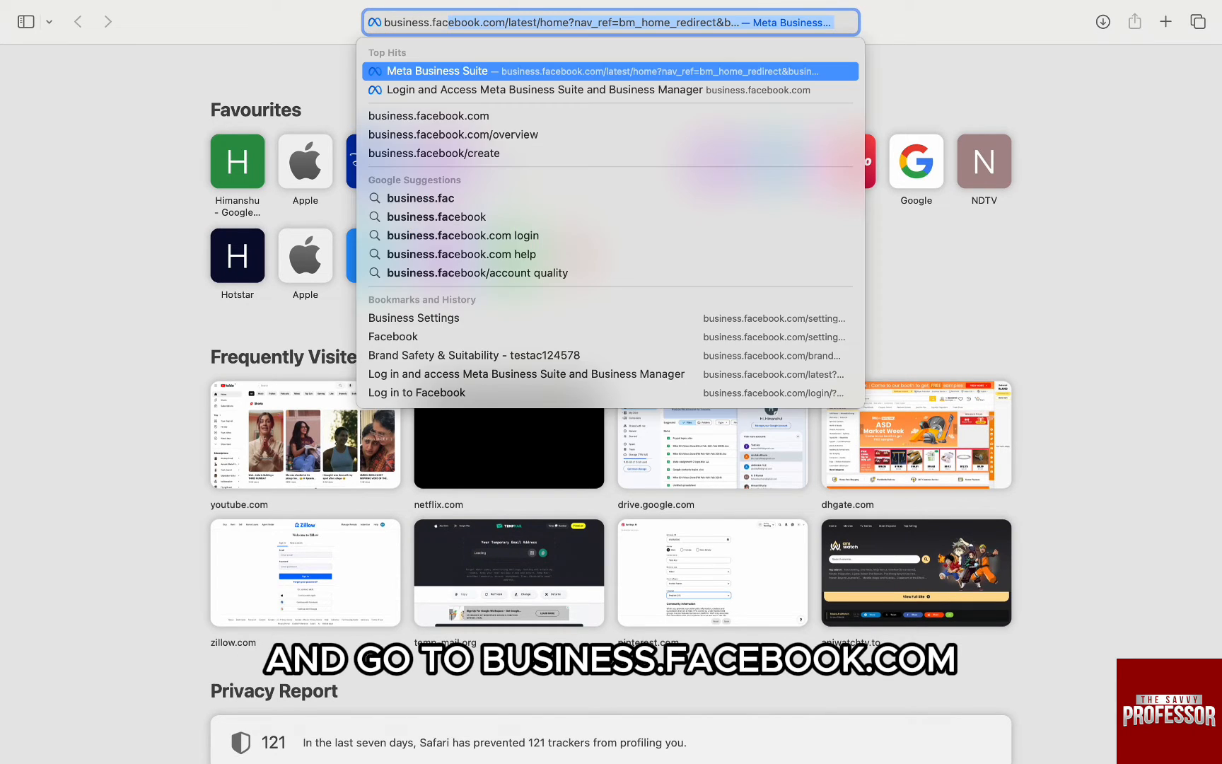
# Load Meta Business Suite for the A B C Page and show its Content section with published posts.
pyautogui.click(611, 71)
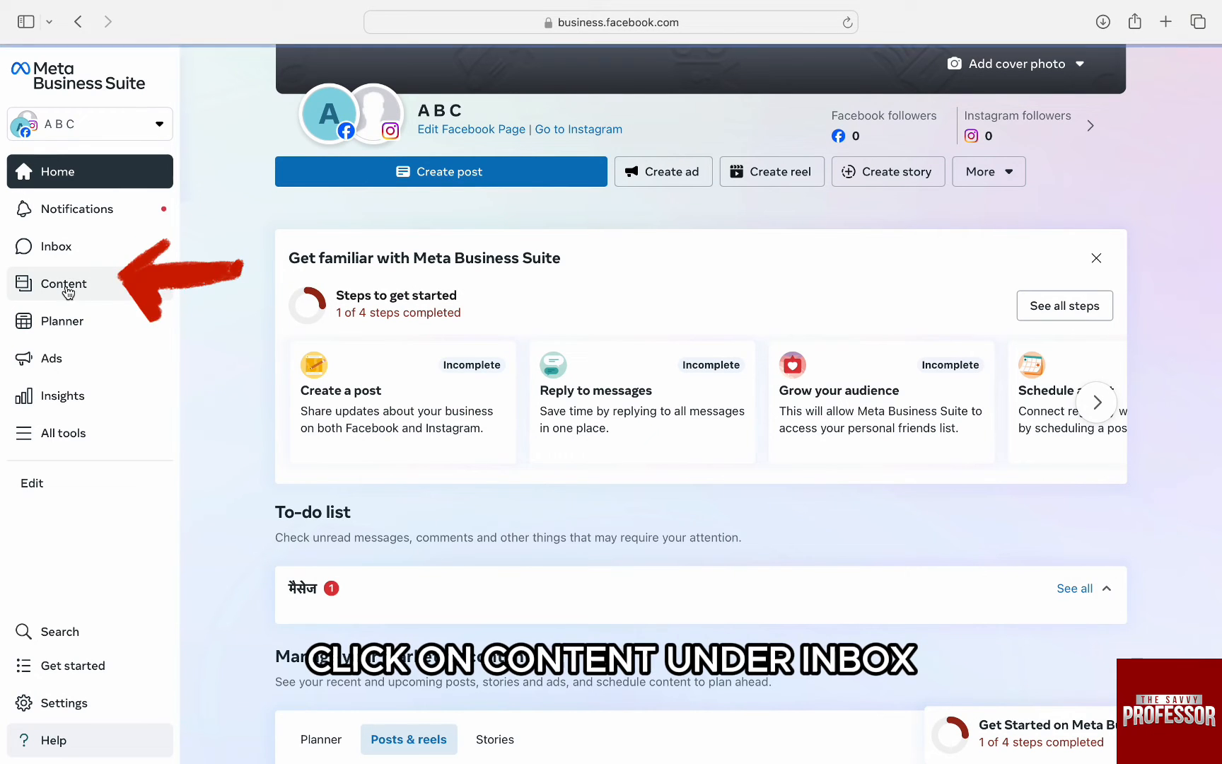
pyautogui.click(65, 283)
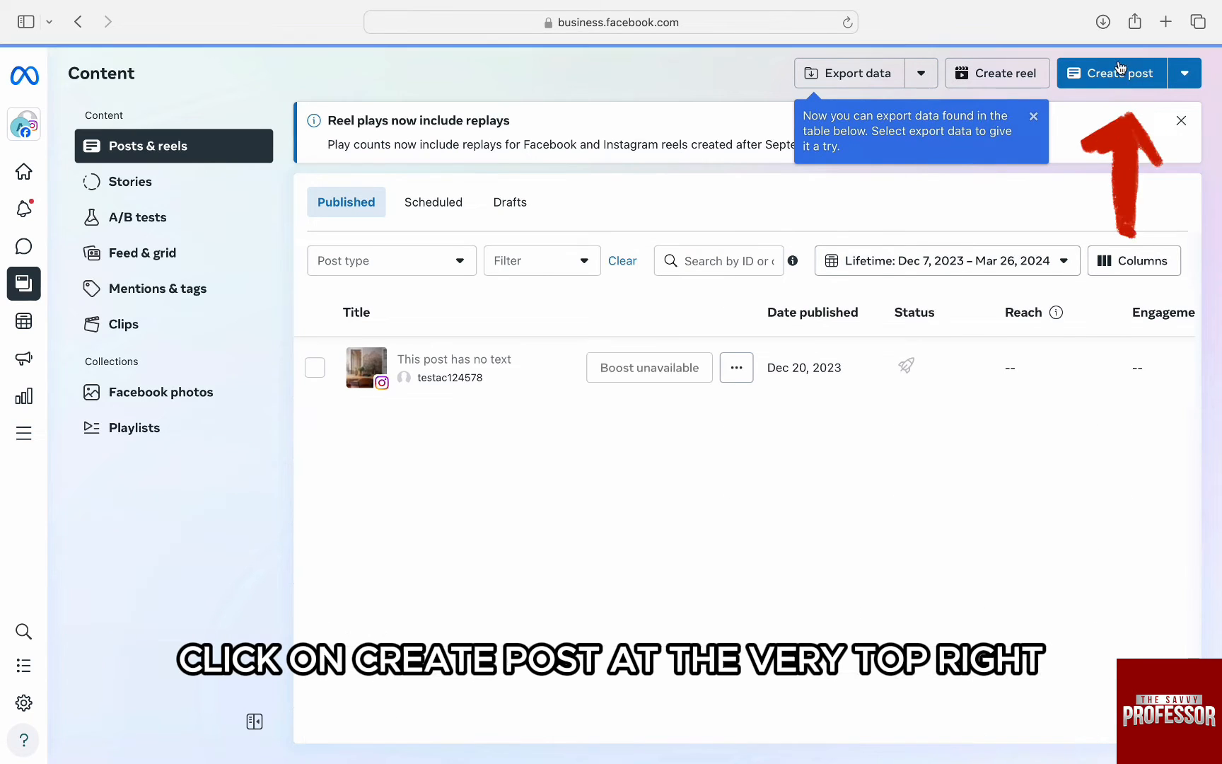
# Start a new post, bringing up the composer targeting the A B C Page and Instagram.
pyautogui.click(1116, 72)
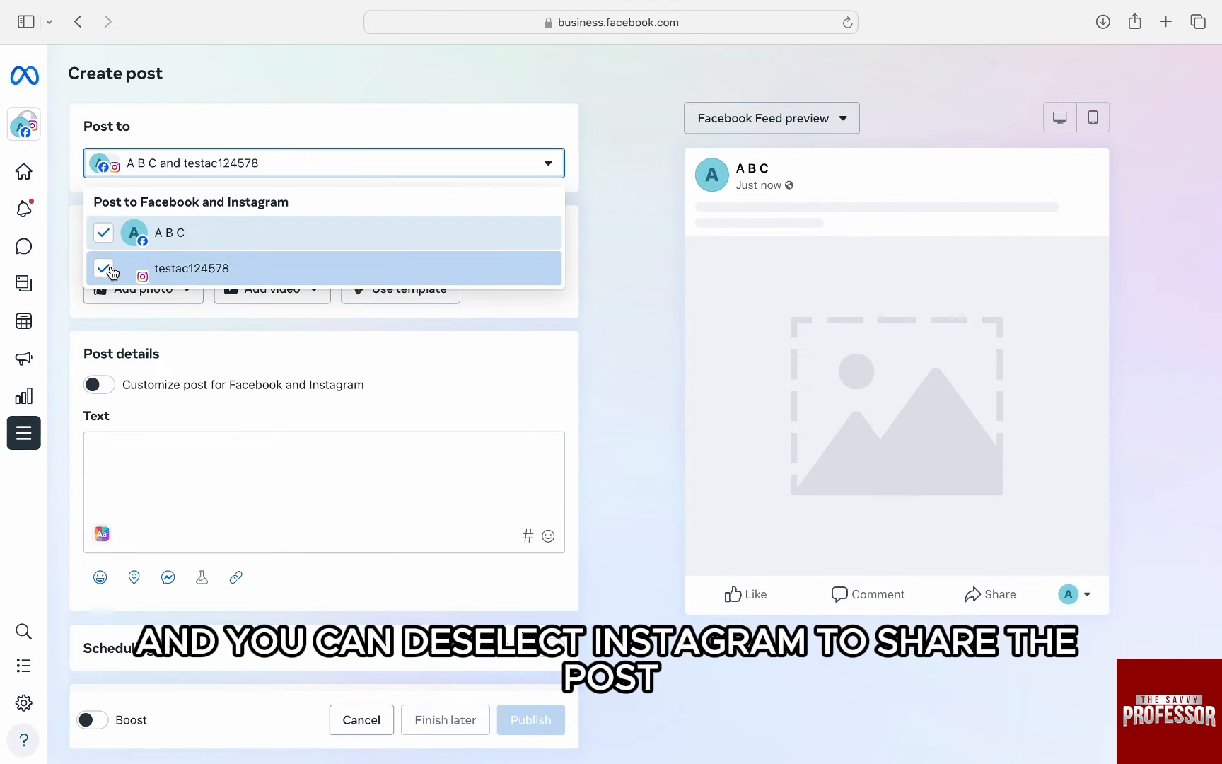
# Remove Instagram from Post to so only the A B C Facebook Page remains selected.
pyautogui.click(104, 268)
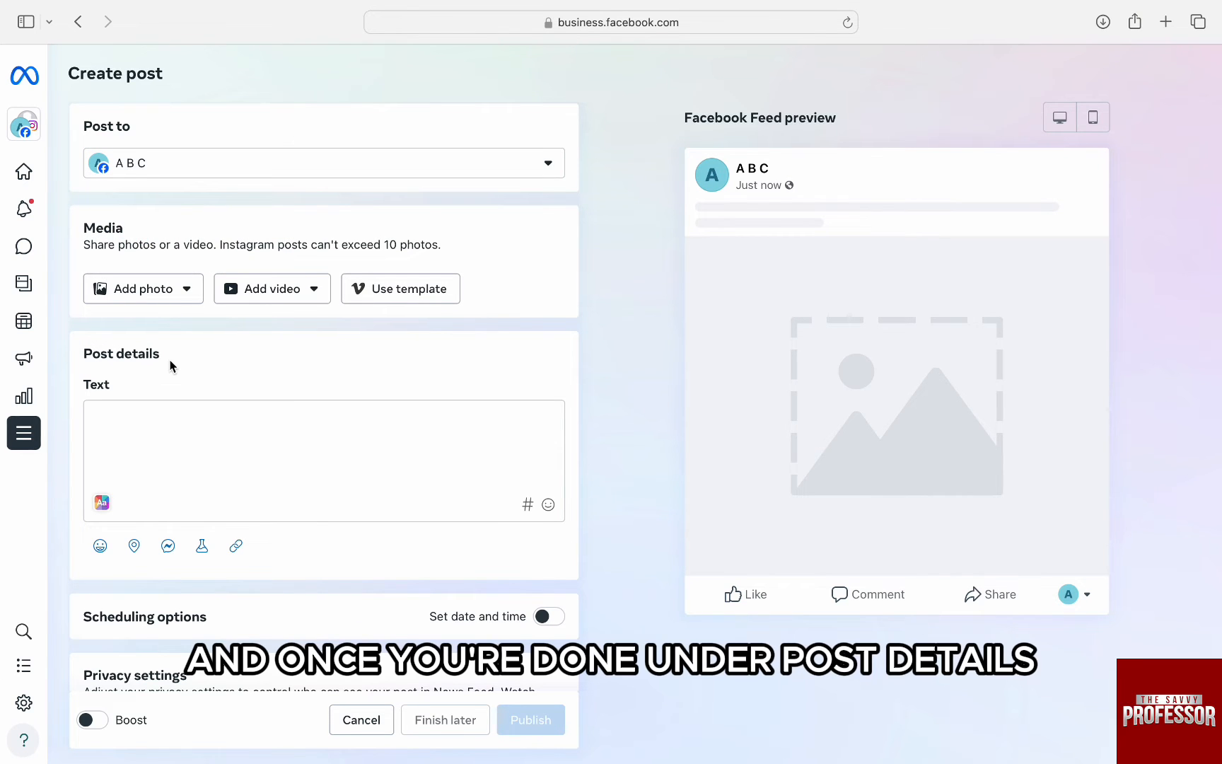
pyautogui.moveTo(154, 205)
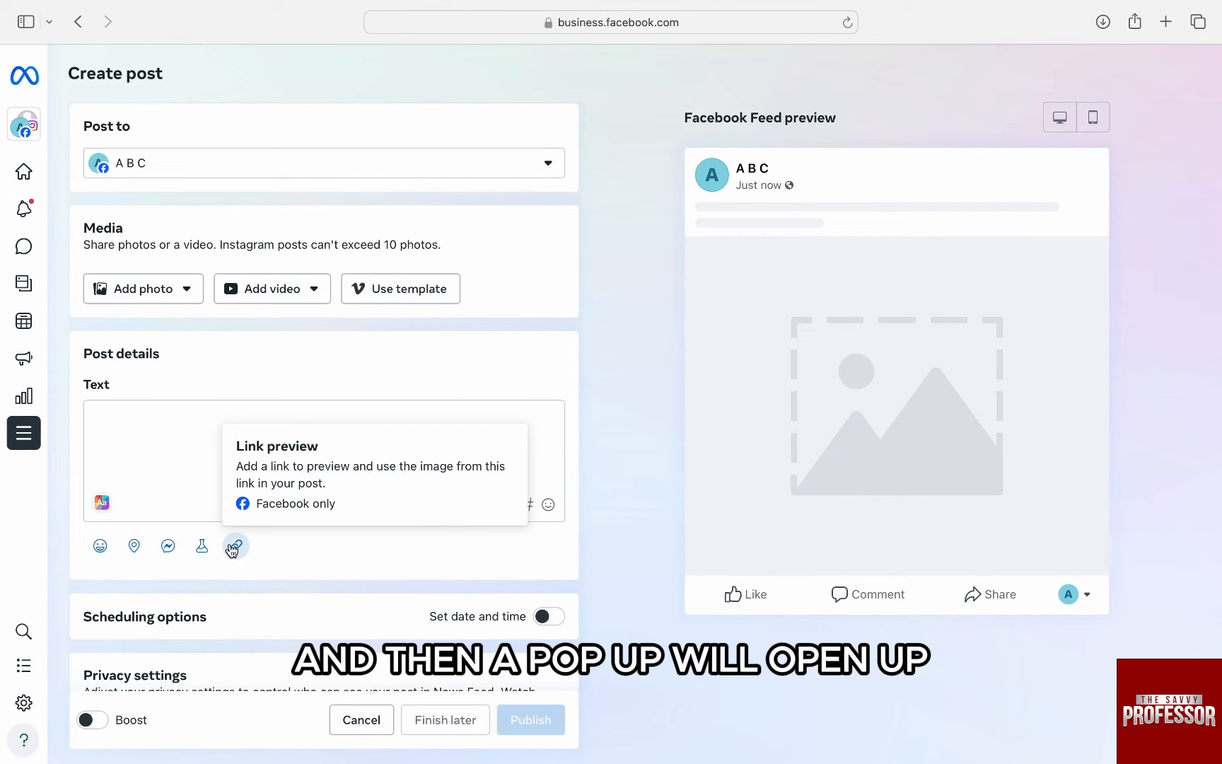
pyautogui.click(234, 545)
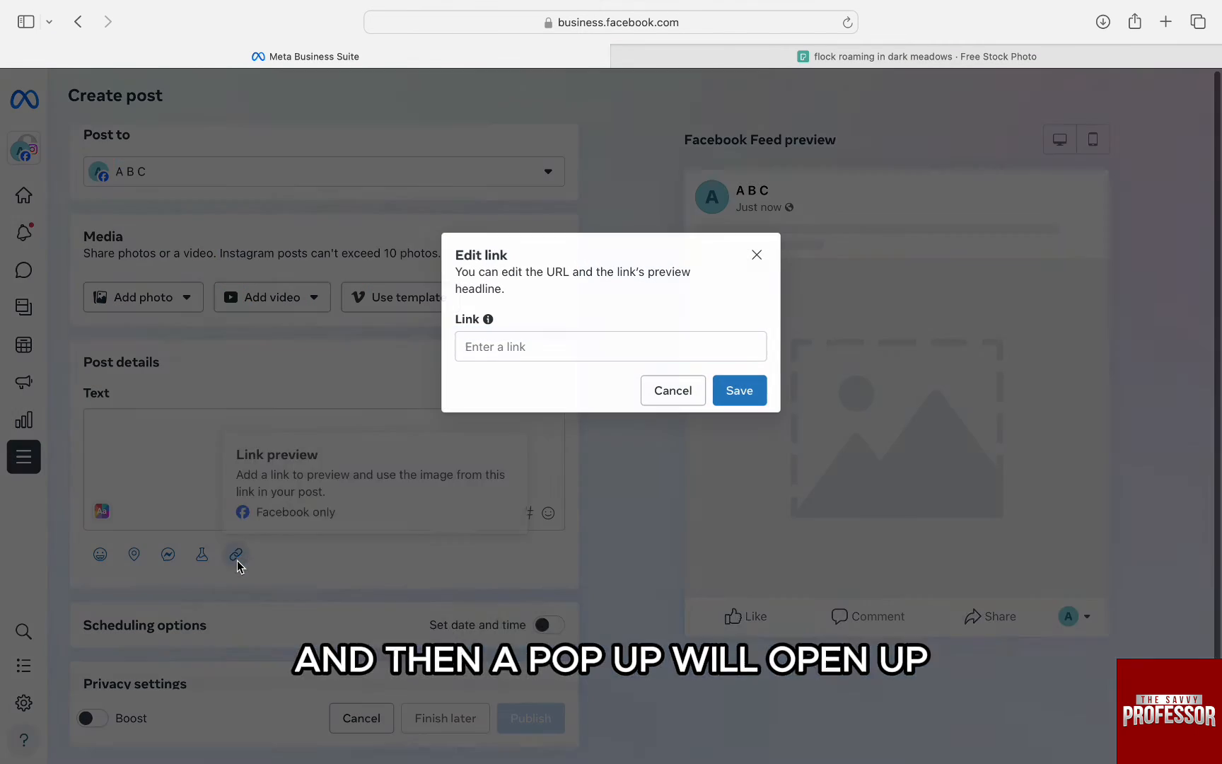
pyautogui.click(610, 346)
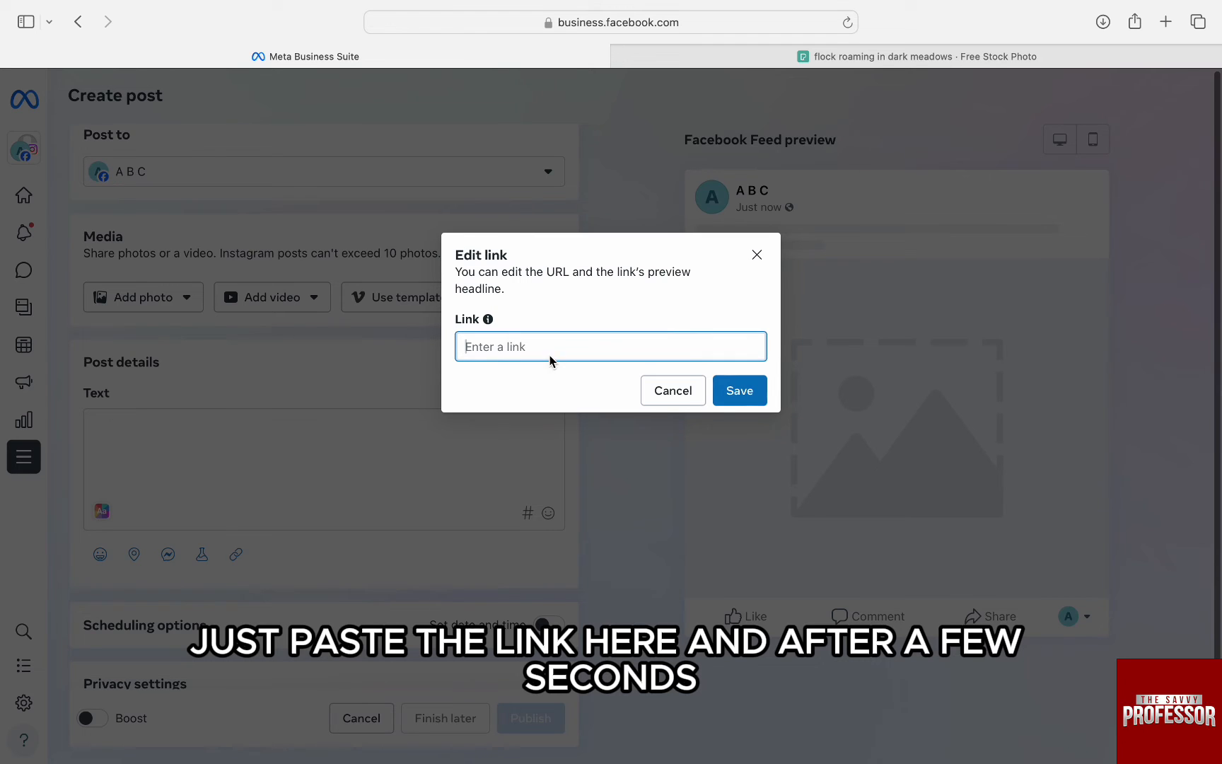
pyautogui.write('https://www.pexels.com/photo/flock-roaming-in-dark-meadows-20696722/')
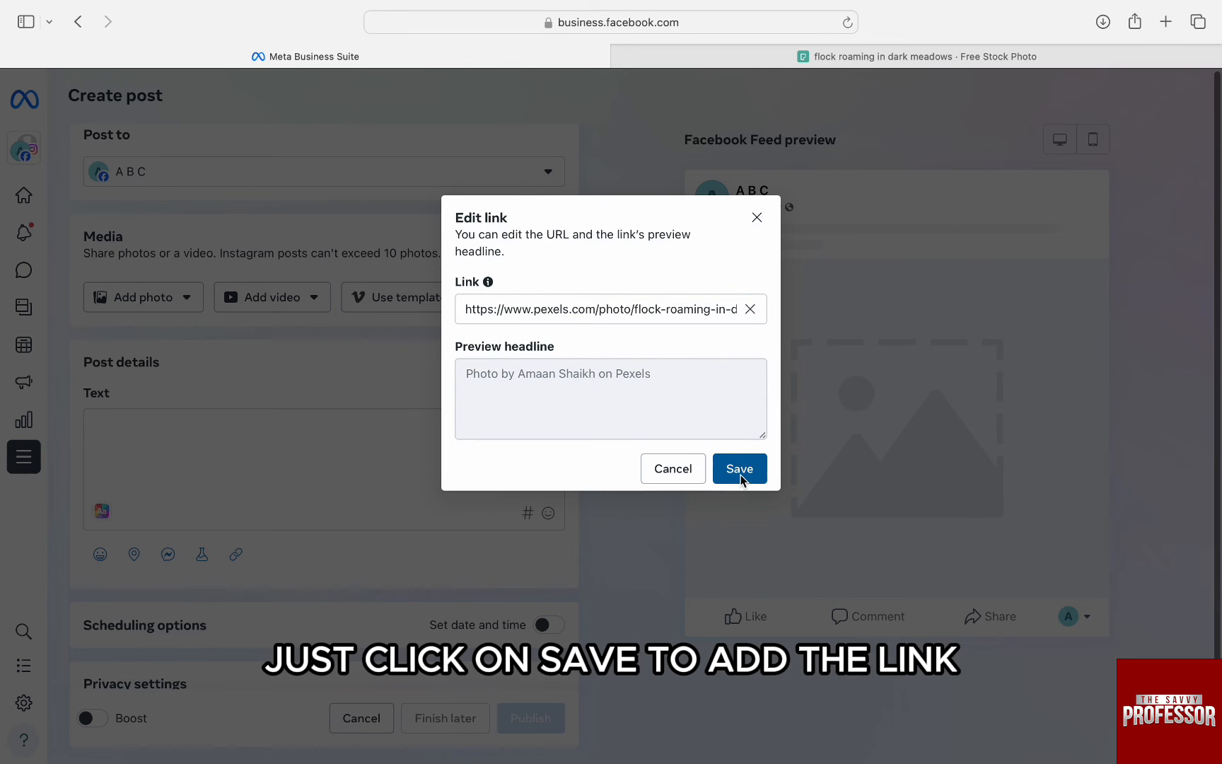
# Save the Pexels link so the Facebook Feed preview shows the flock photo and credit.
pyautogui.click(738, 468)
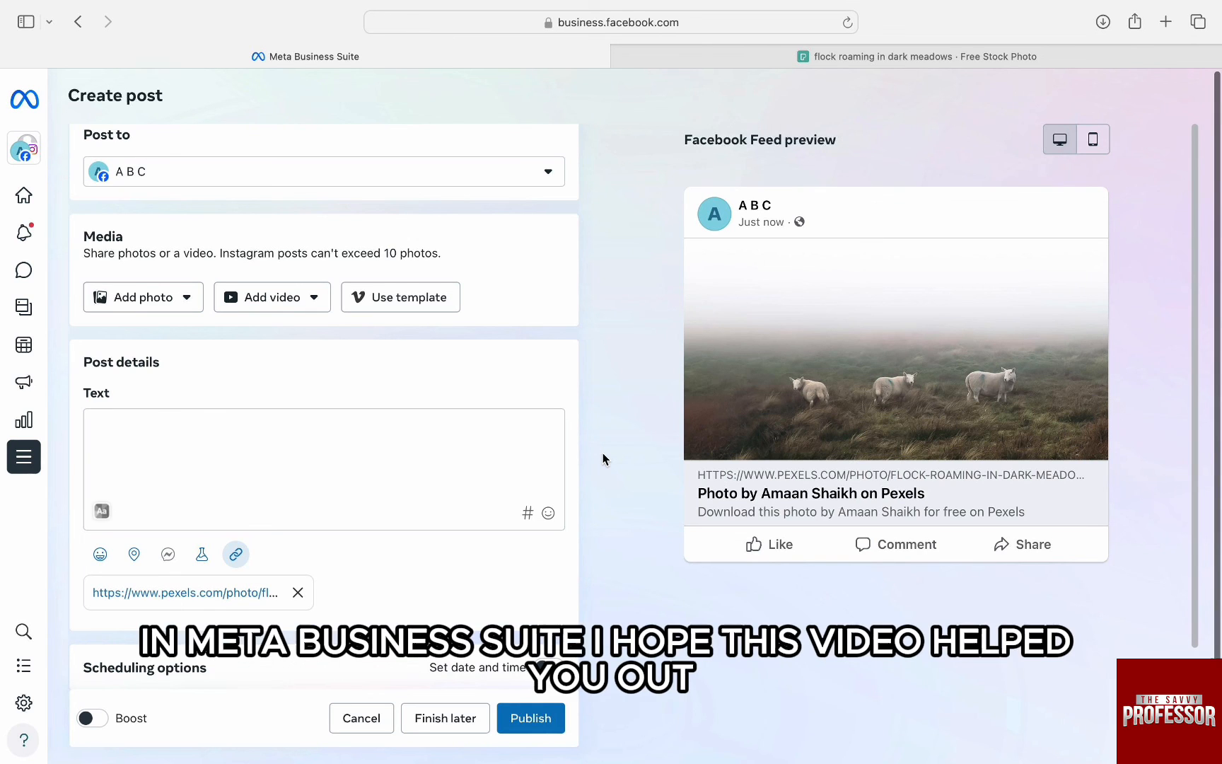
pyautogui.click(530, 717)
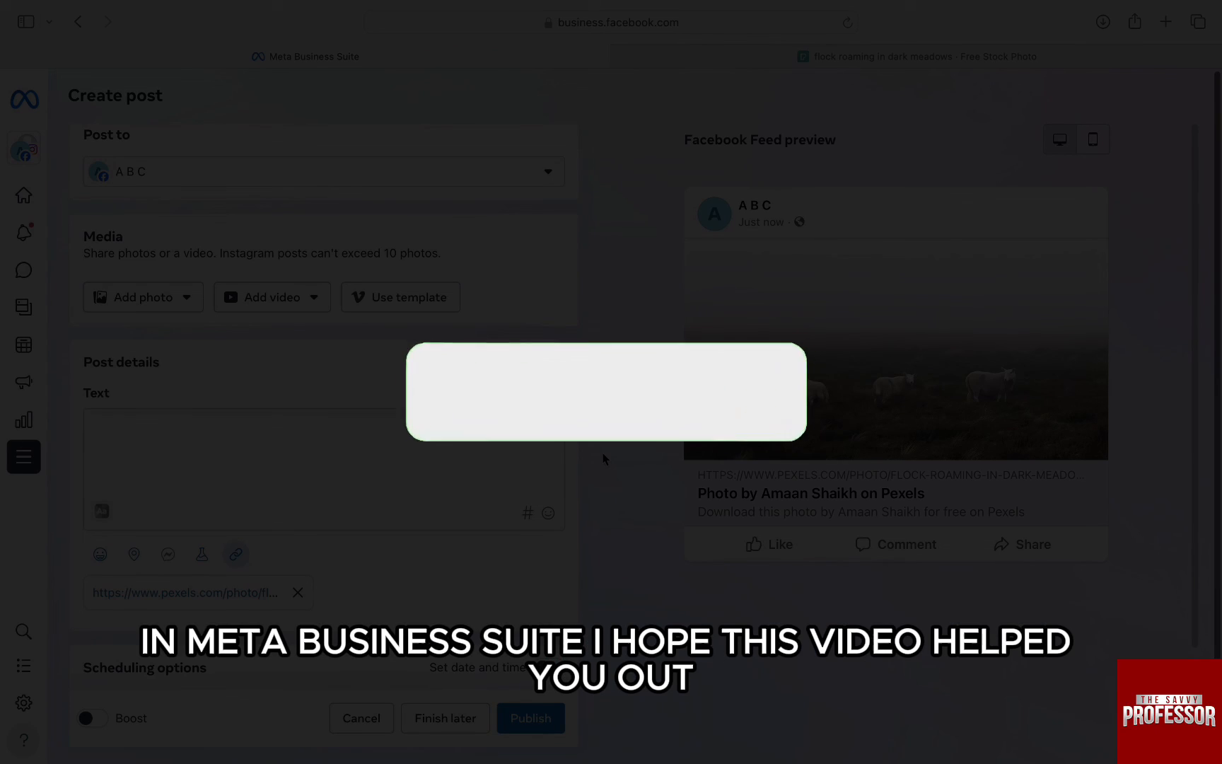